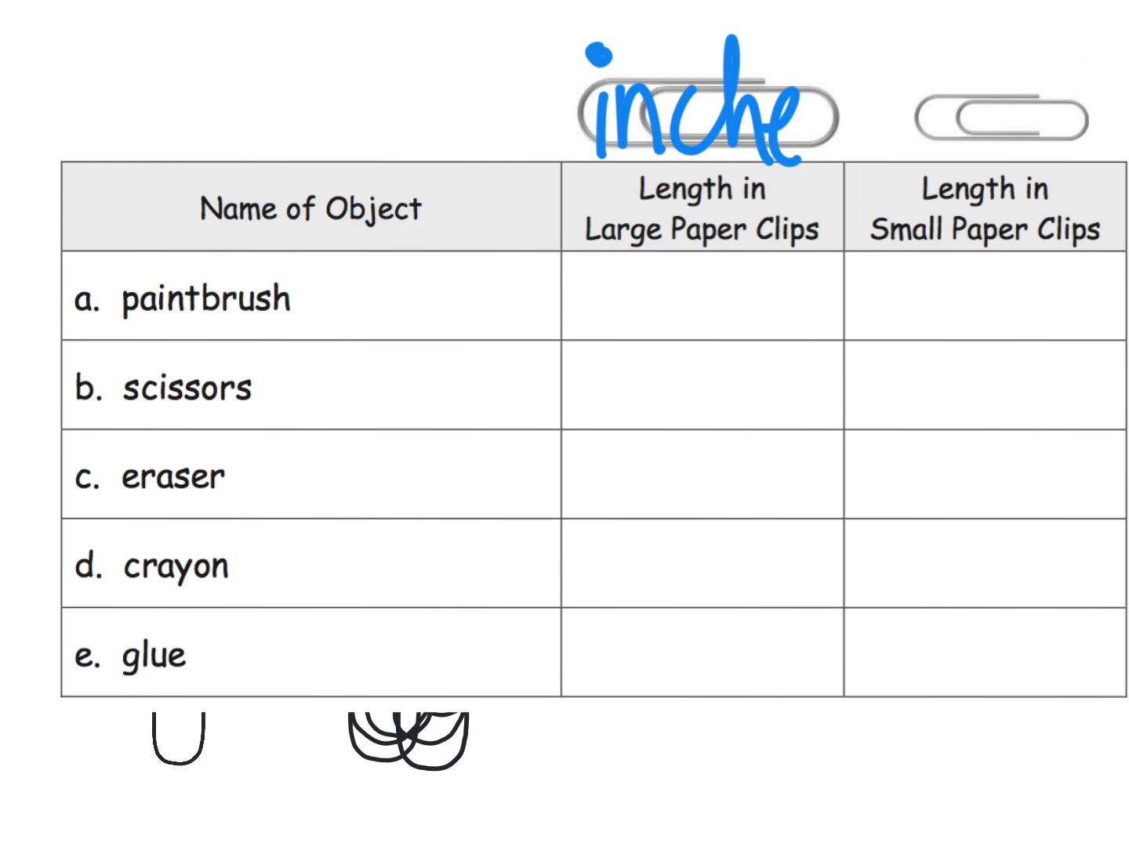
# Complete the blue 'inches' label on the large clip and select the red pen for 'cm'.
pyautogui.write('s')
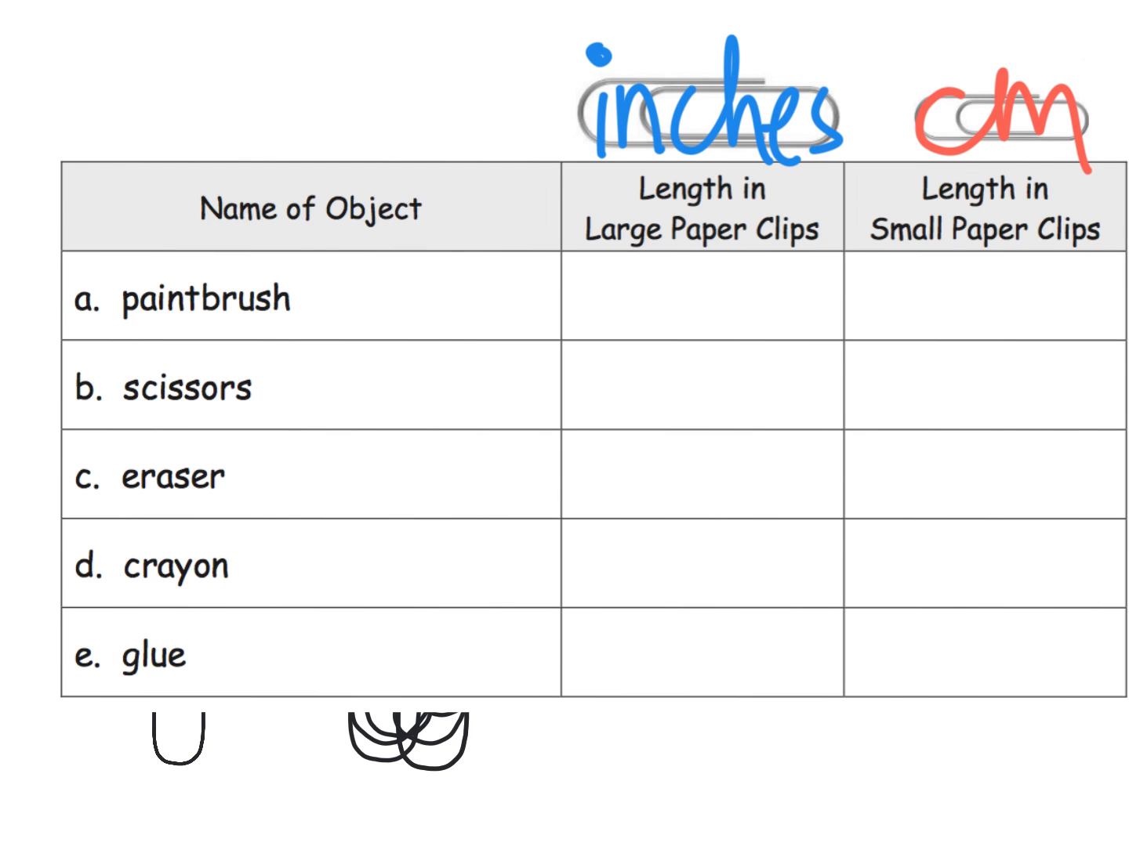
pyautogui.click(941, 462)
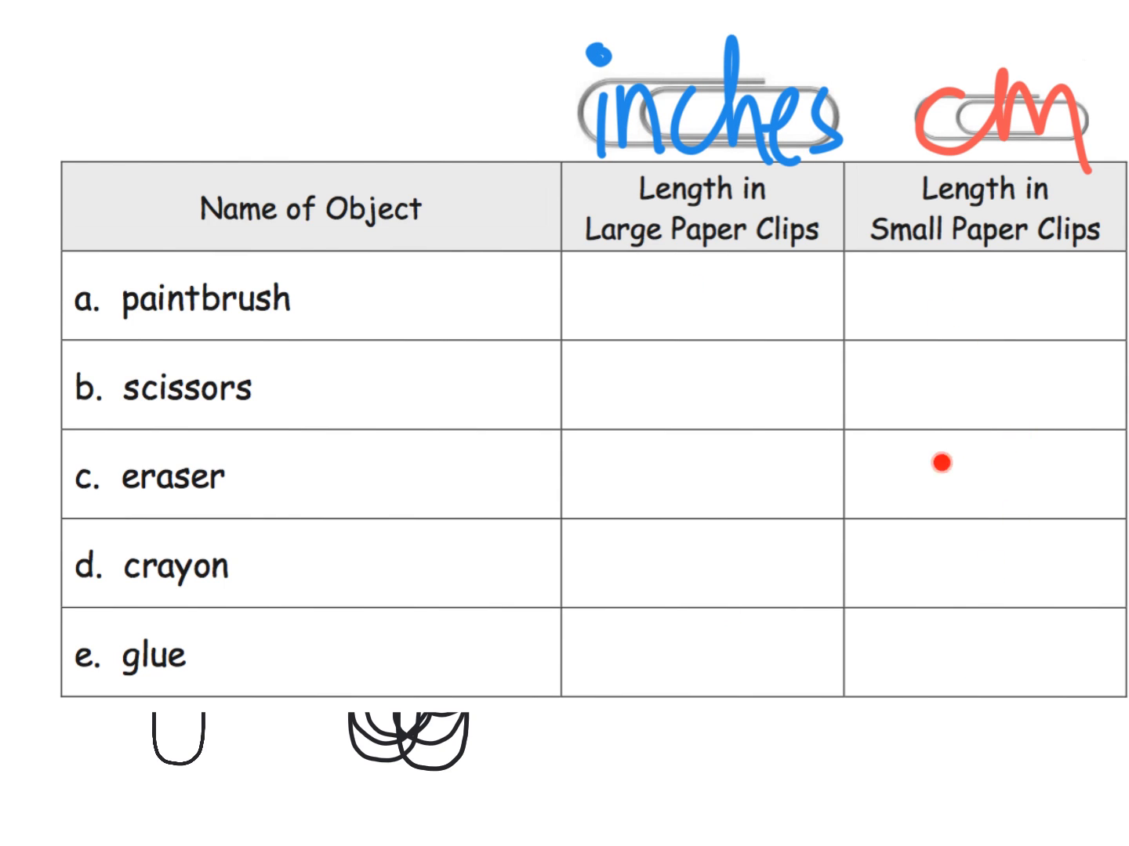
pyautogui.moveTo(689, 395)
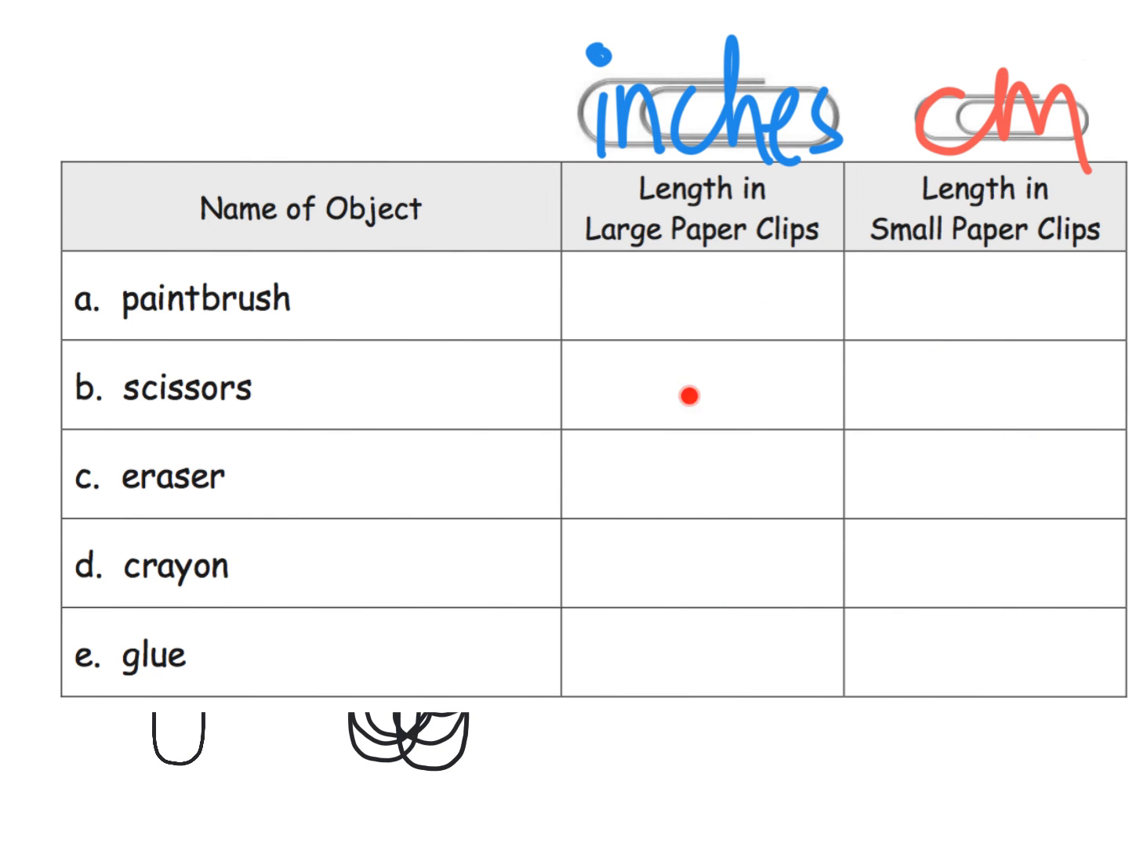